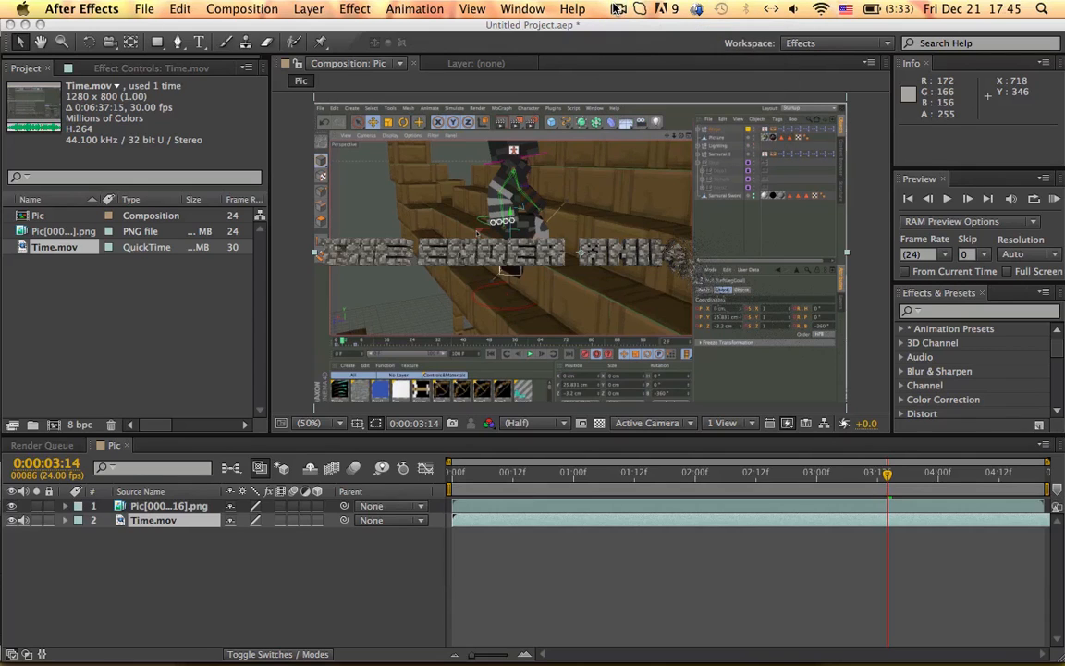
{"action": "mouse_move", "coordinate": [525, 259]}
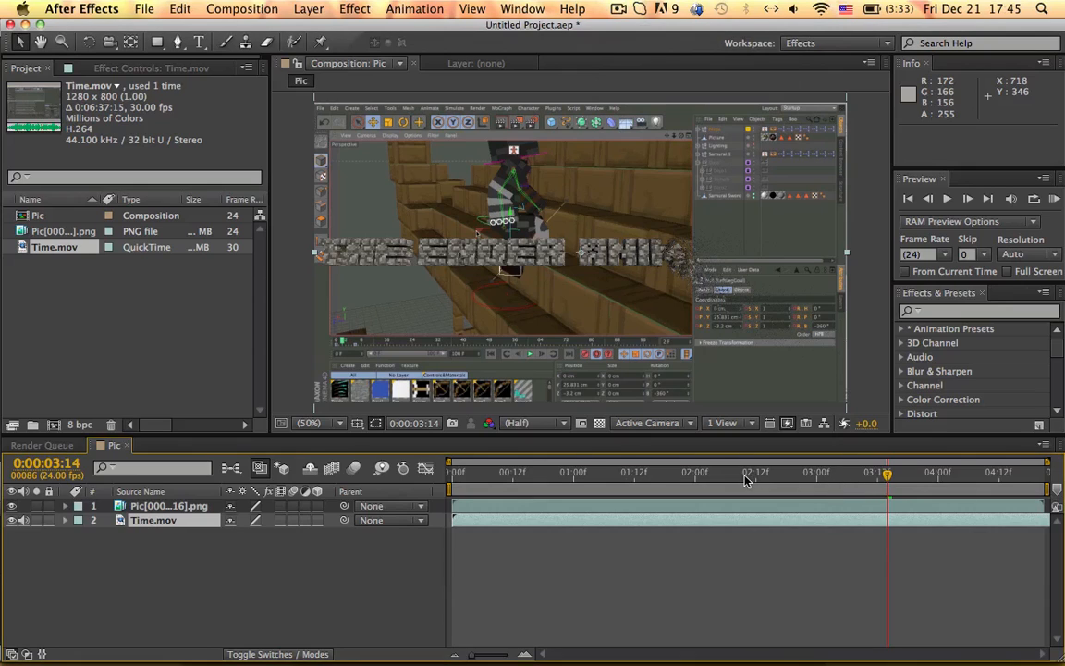
{"action": "mouse_move", "coordinate": [791, 480]}
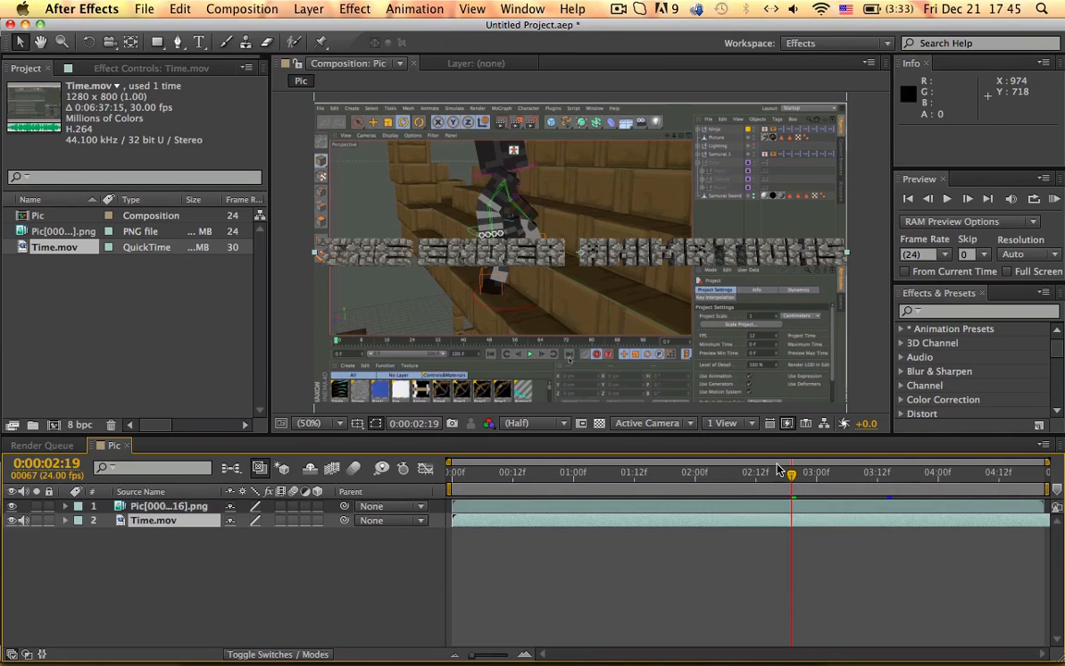
Step: Scrub the After Effects composite preview back toward its start before switching to Cinema 4D
{"action": "left_click_drag", "start_coordinate": [791, 473], "coordinate": [777, 473]}
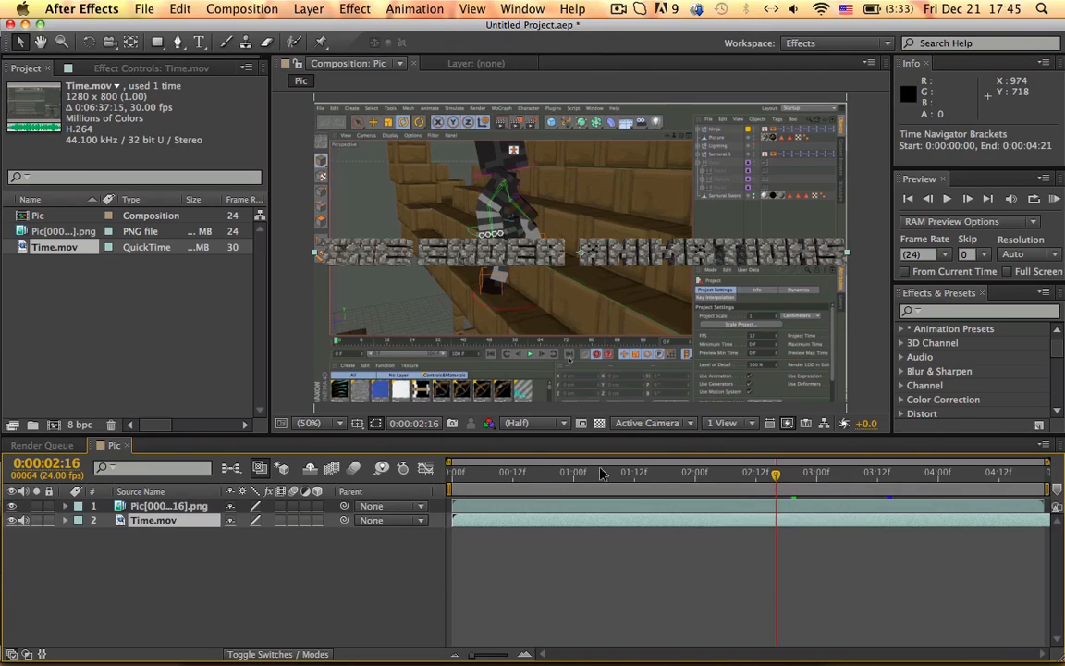
{"action": "left_click", "coordinate": [774, 472]}
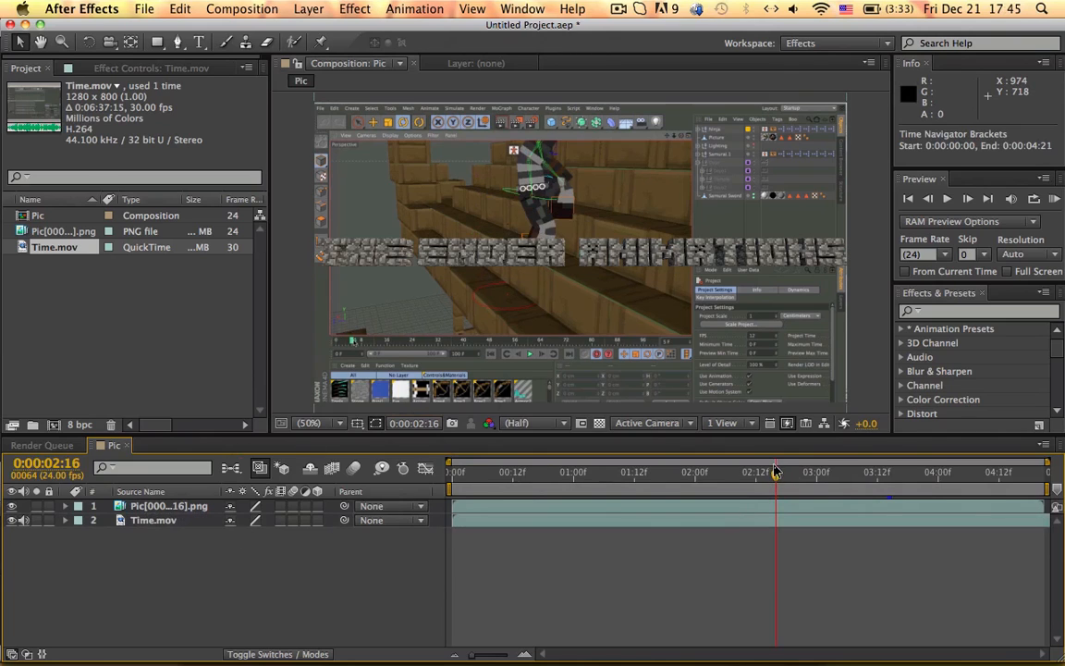
{"action": "left_click", "coordinate": [701, 471]}
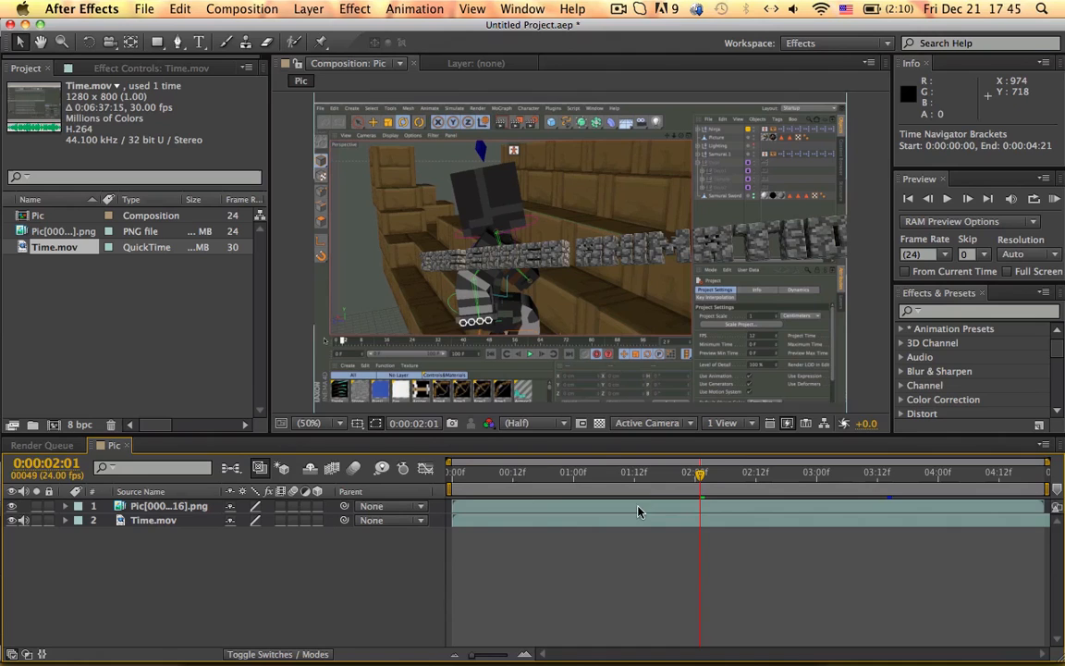
{"action": "left_click_drag", "start_coordinate": [701, 473], "coordinate": [669, 473]}
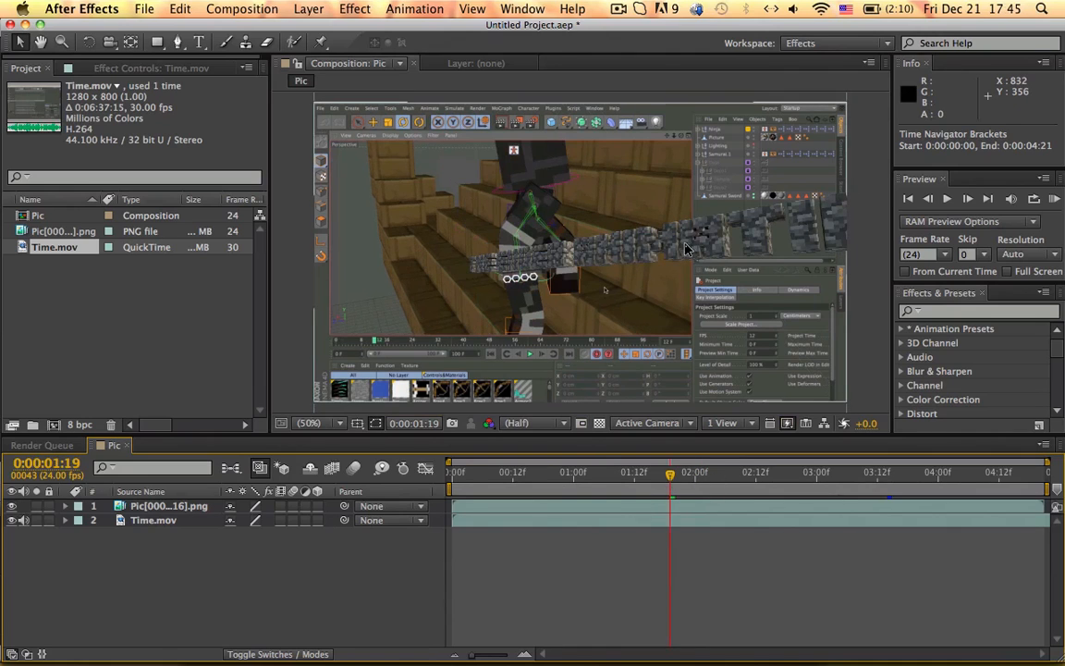
{"action": "left_click", "coordinate": [152, 519]}
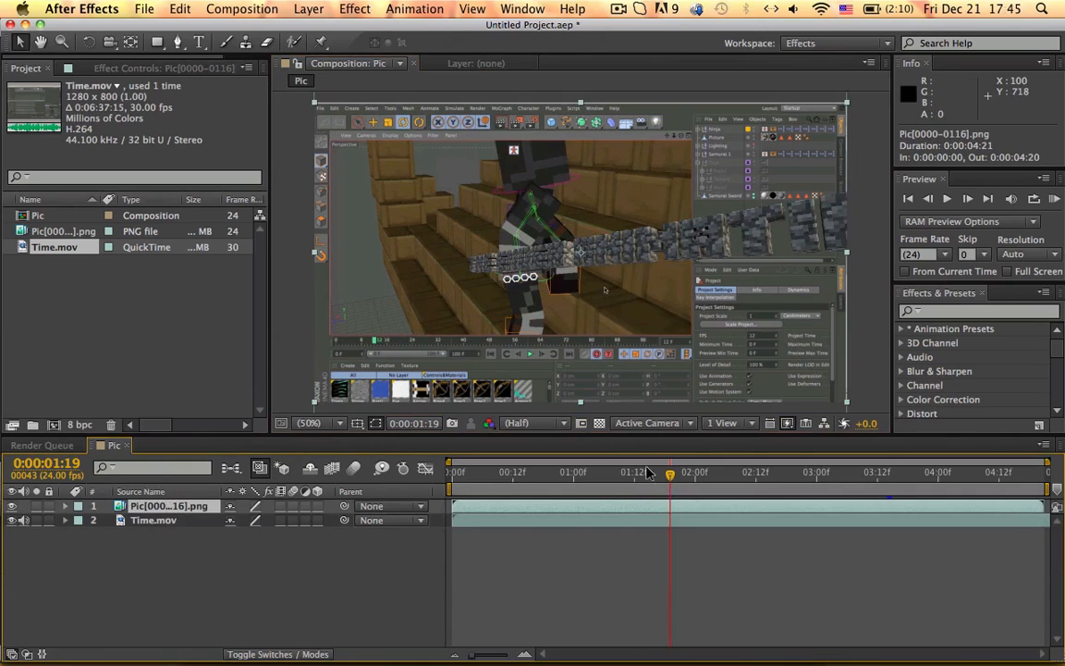
{"action": "left_click_drag", "start_coordinate": [669, 471], "coordinate": [583, 472]}
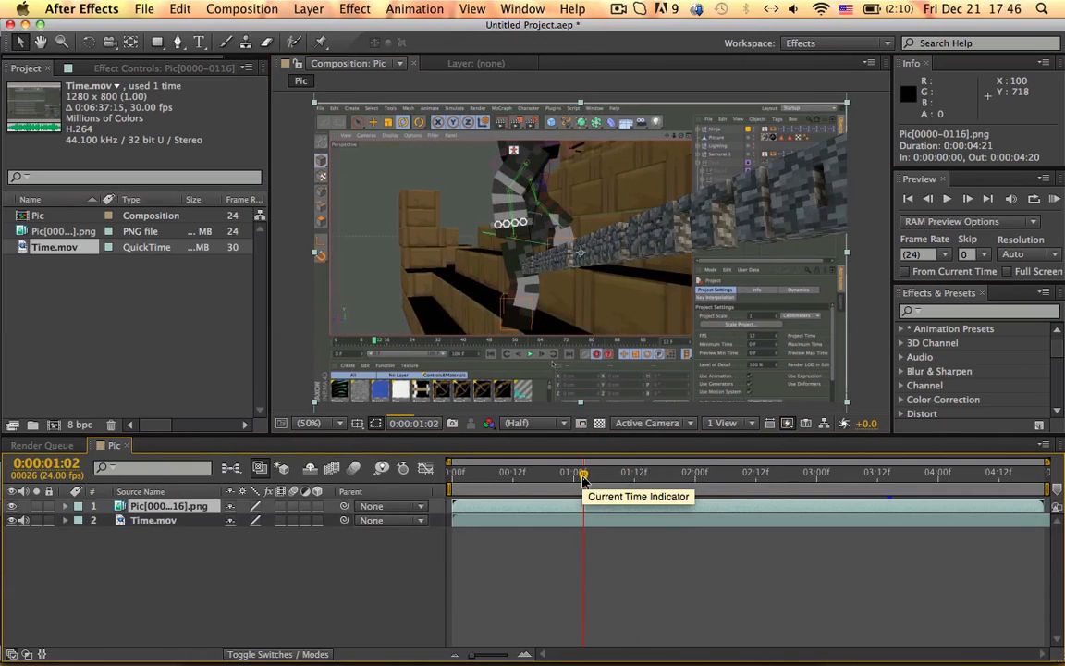
{"action": "left_click_drag", "start_coordinate": [583, 477], "coordinate": [570, 477]}
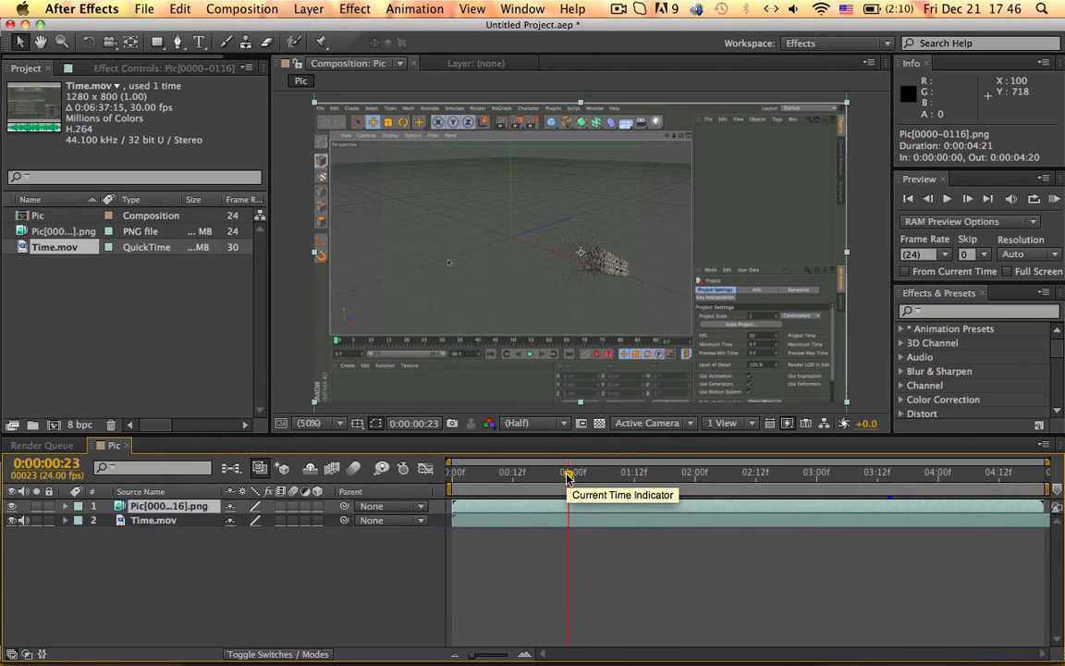
{"action": "key", "text": "F3"}
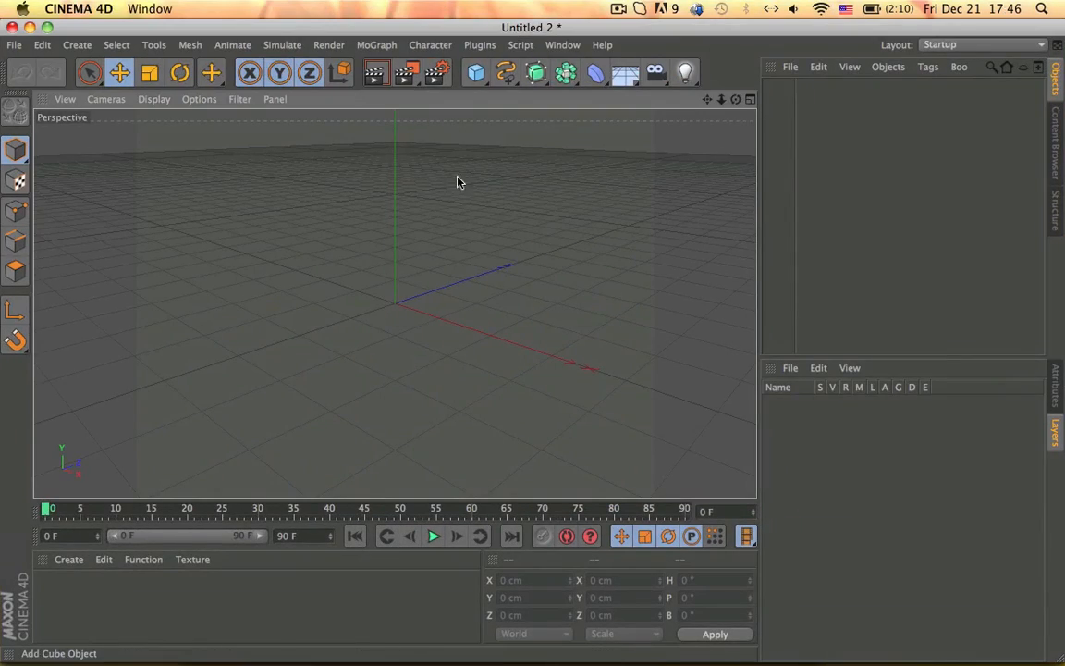
Step: Add a default cube to the empty Cinema 4D scene and bring up the character preset library
{"action": "left_click", "coordinate": [475, 72]}
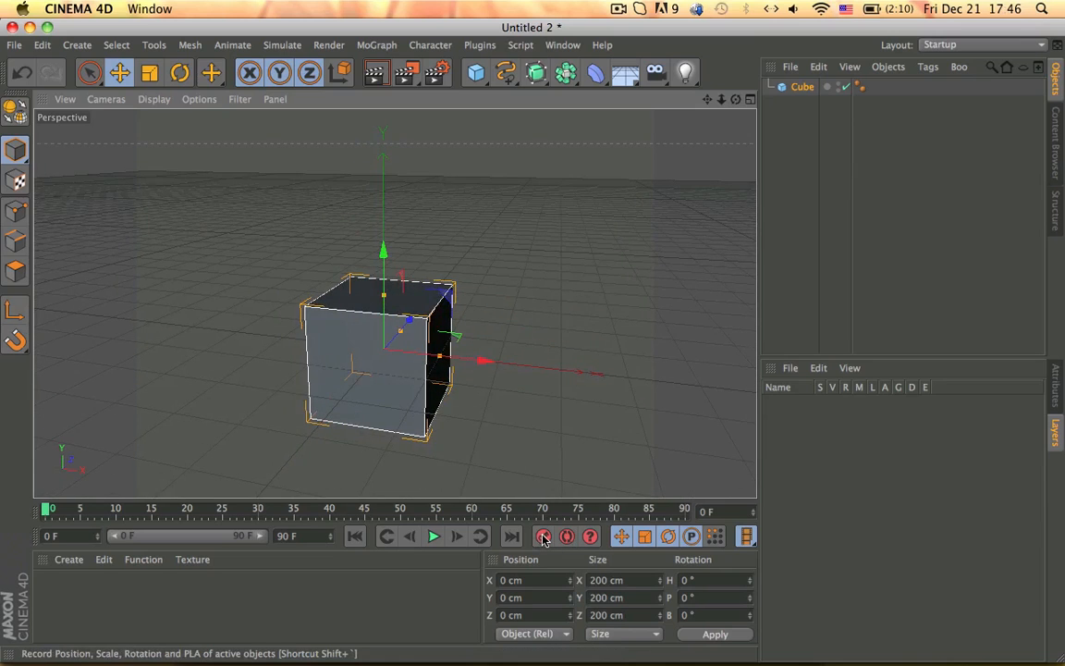
{"action": "left_click", "coordinate": [543, 536]}
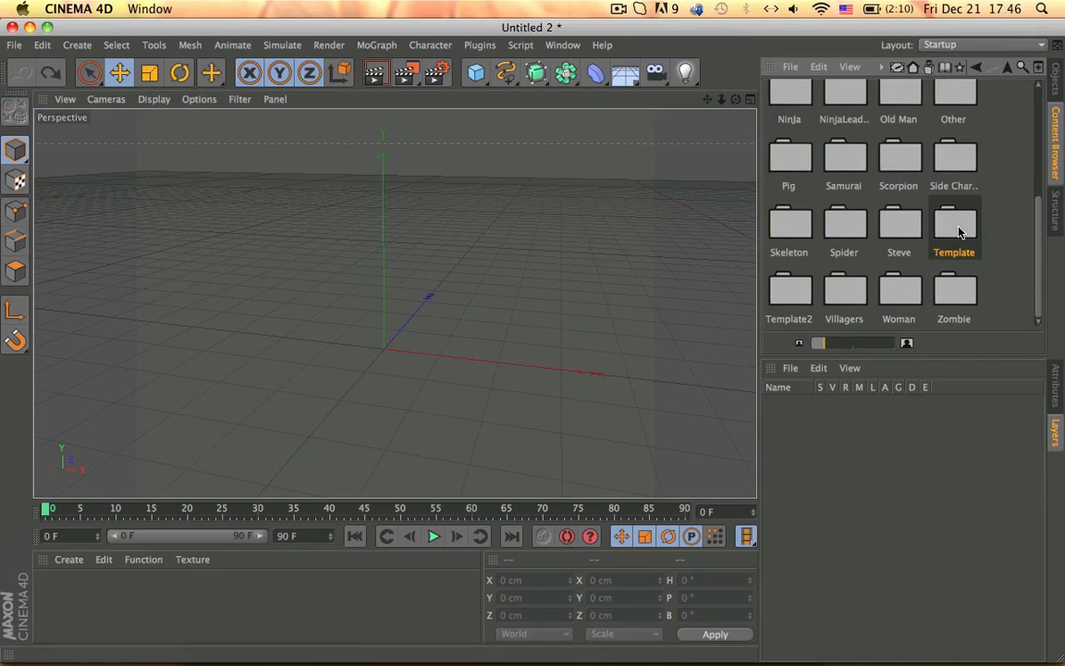
Step: Load the Template character folder's Steve rig into the scene
{"action": "left_click", "coordinate": [954, 225]}
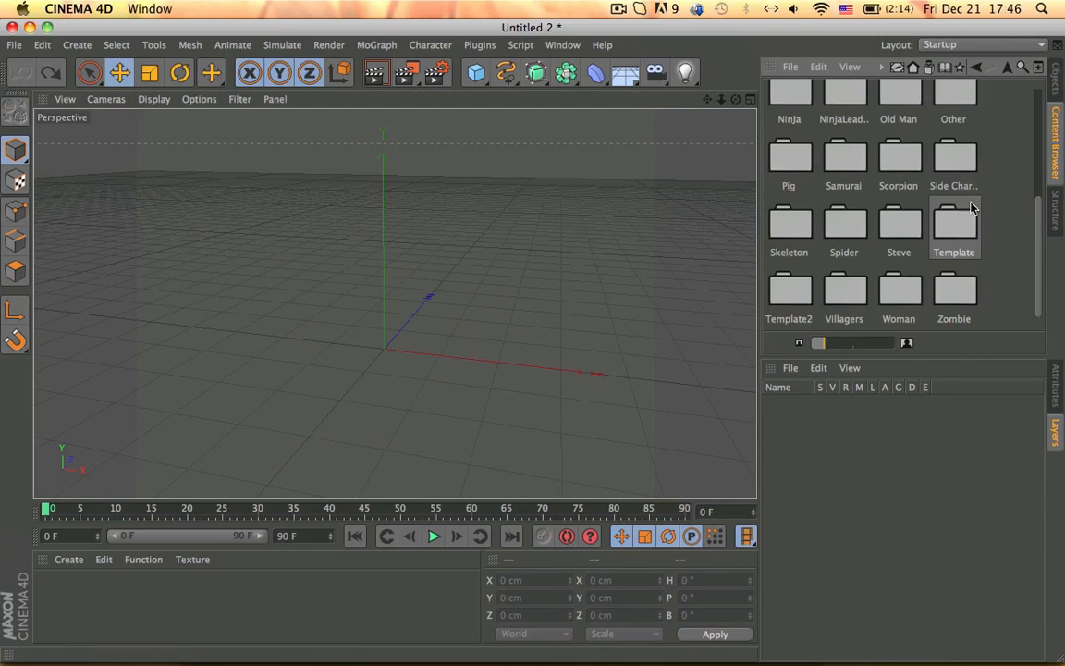
{"action": "double_click", "coordinate": [954, 222]}
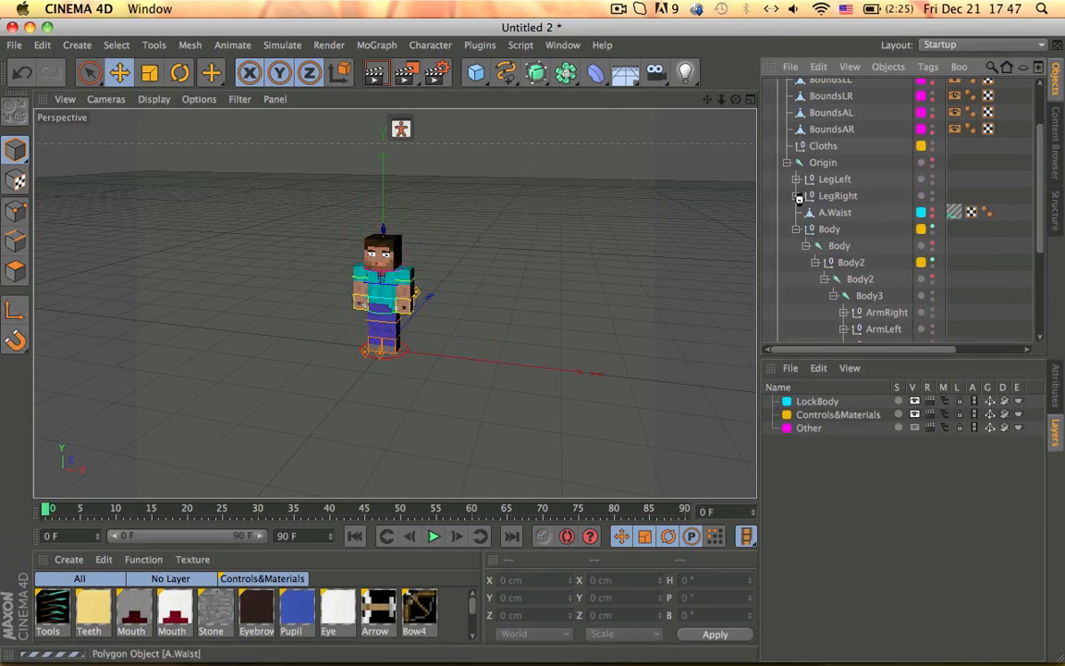
{"action": "left_click", "coordinate": [915, 284]}
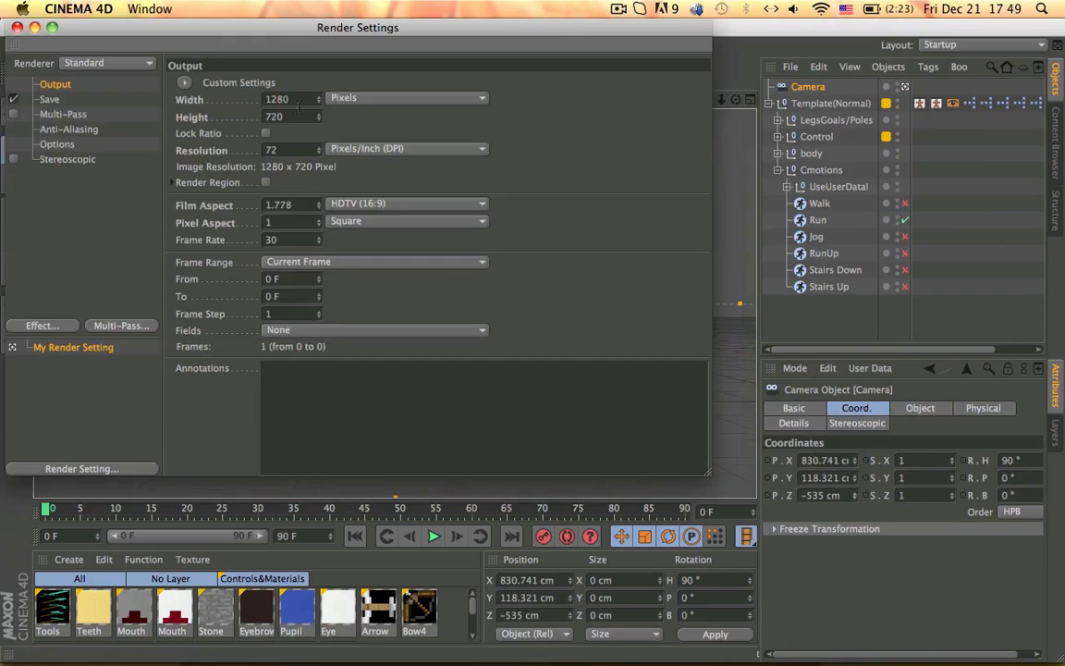
Step: Show the render Output page with the 1280×720 image size and frame range
{"action": "left_click", "coordinate": [433, 536]}
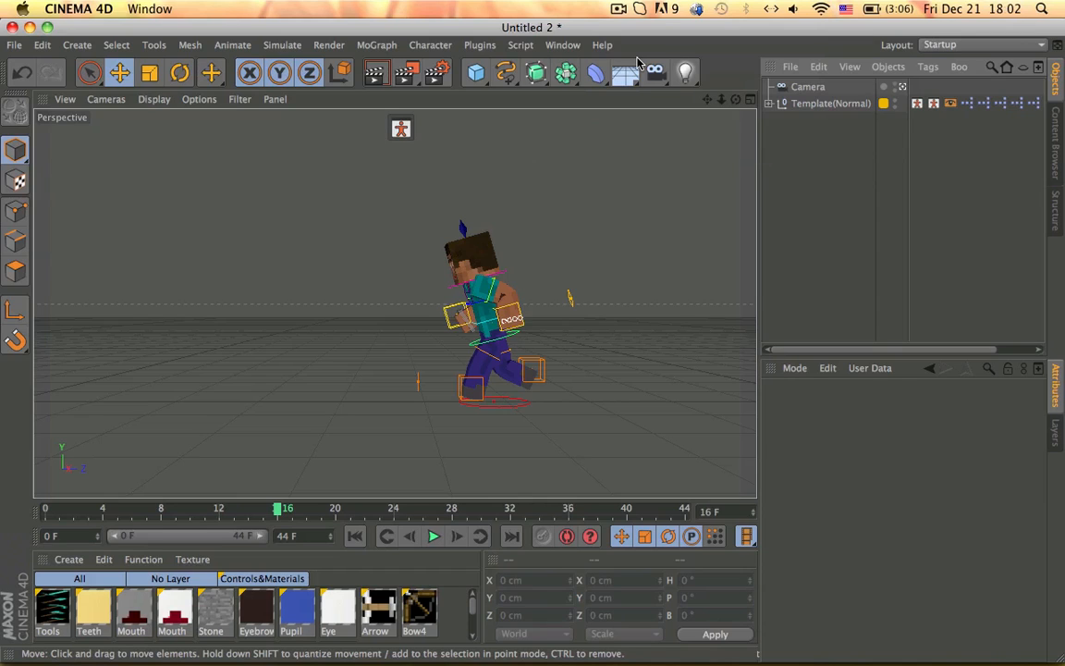
{"action": "left_click", "coordinate": [432, 536]}
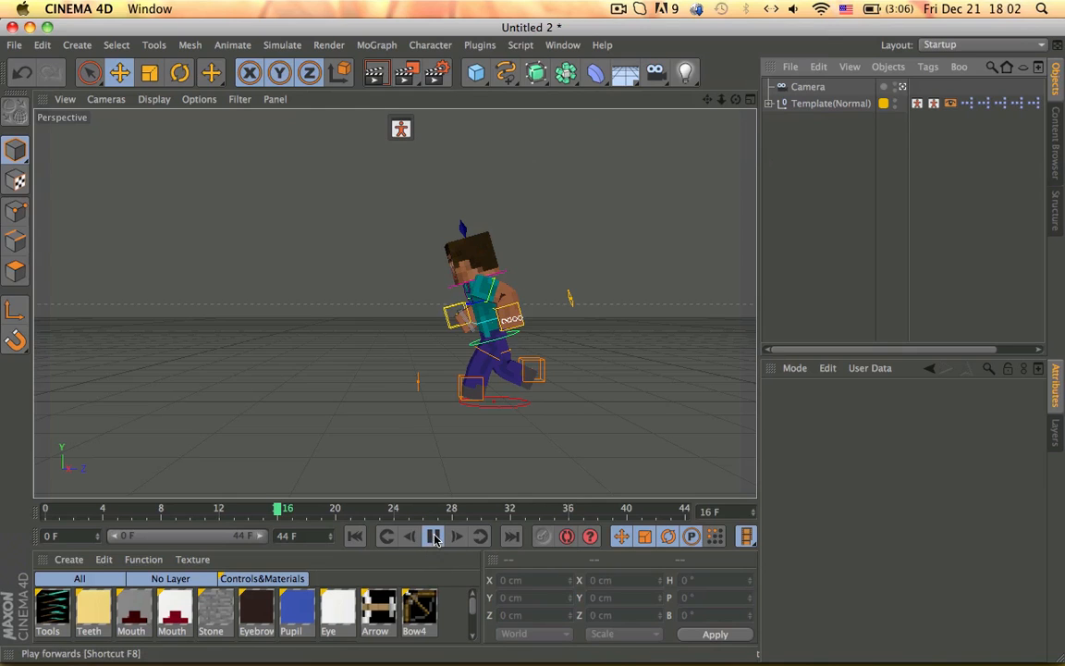
{"action": "left_click", "coordinate": [434, 536]}
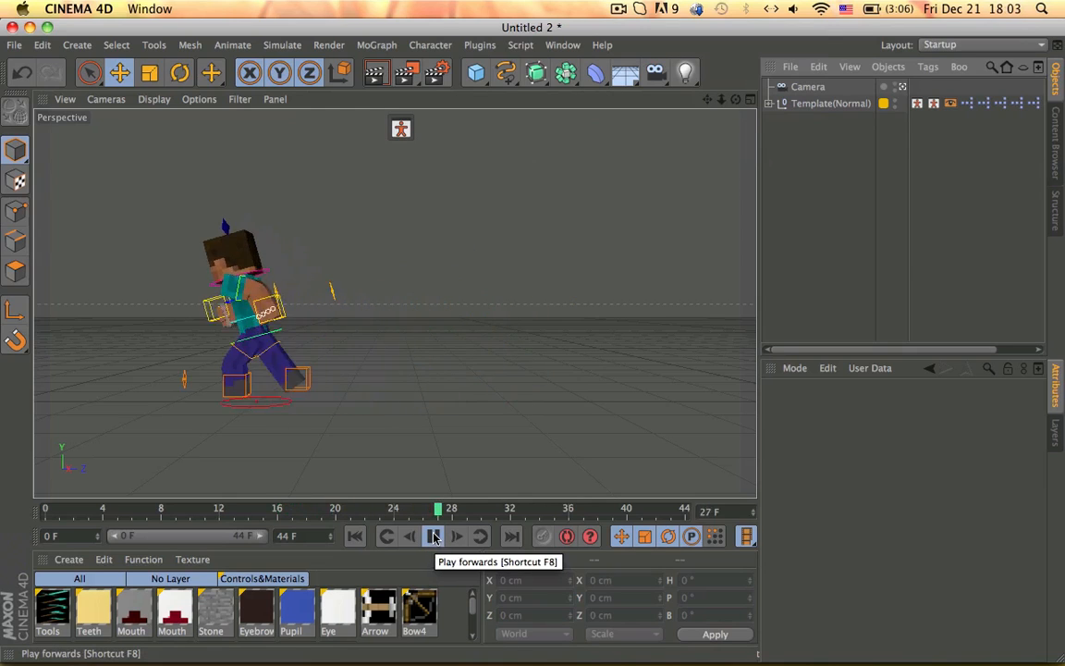
{"action": "left_click", "coordinate": [434, 536]}
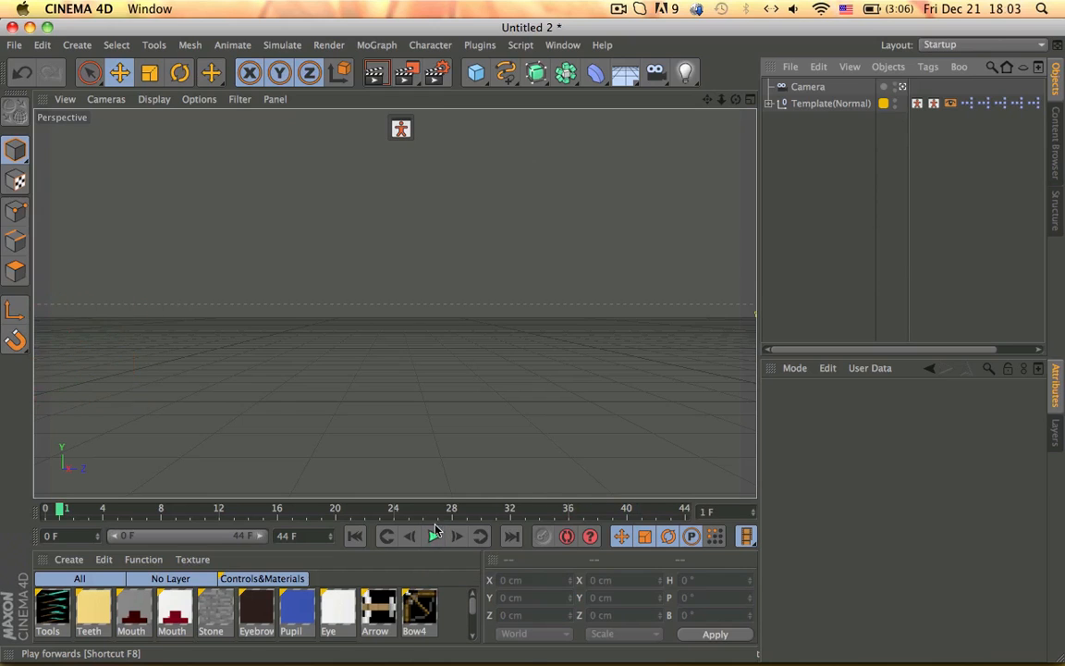
{"action": "left_click", "coordinate": [433, 536]}
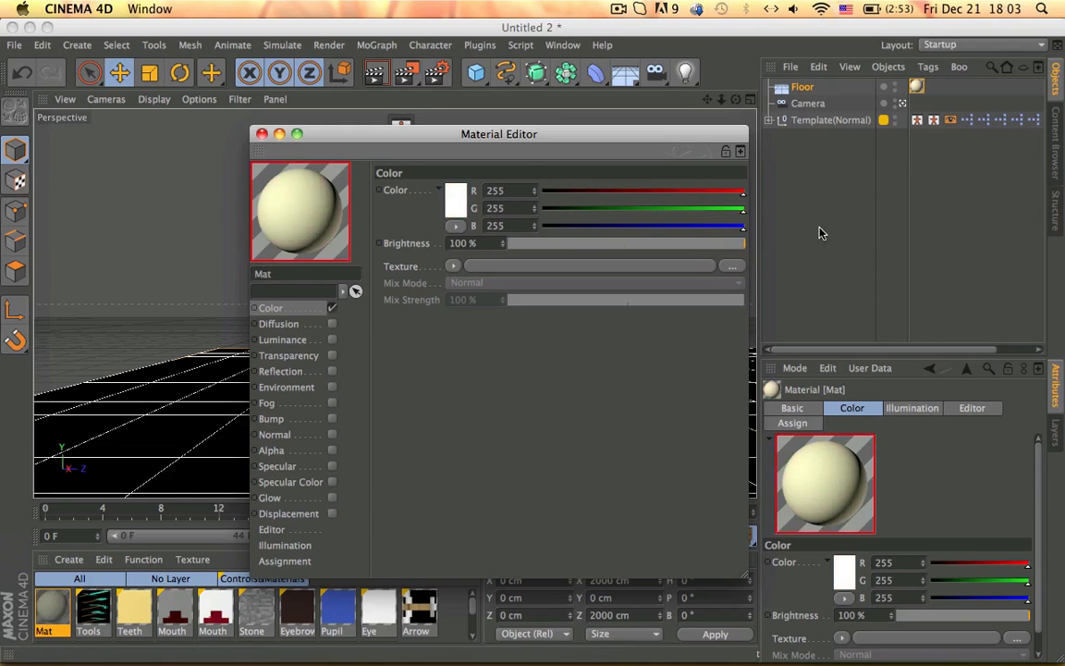
Step: Attach a compositing tag to the selected object and bring up the render settings
{"action": "left_click", "coordinate": [262, 133]}
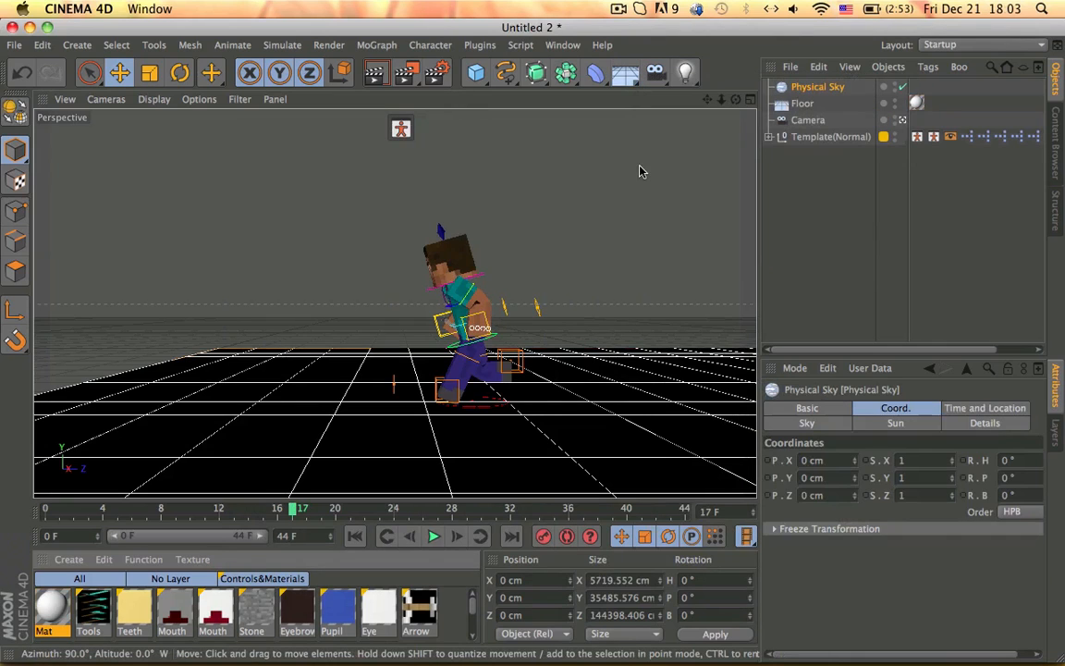
{"action": "left_click", "coordinate": [802, 103]}
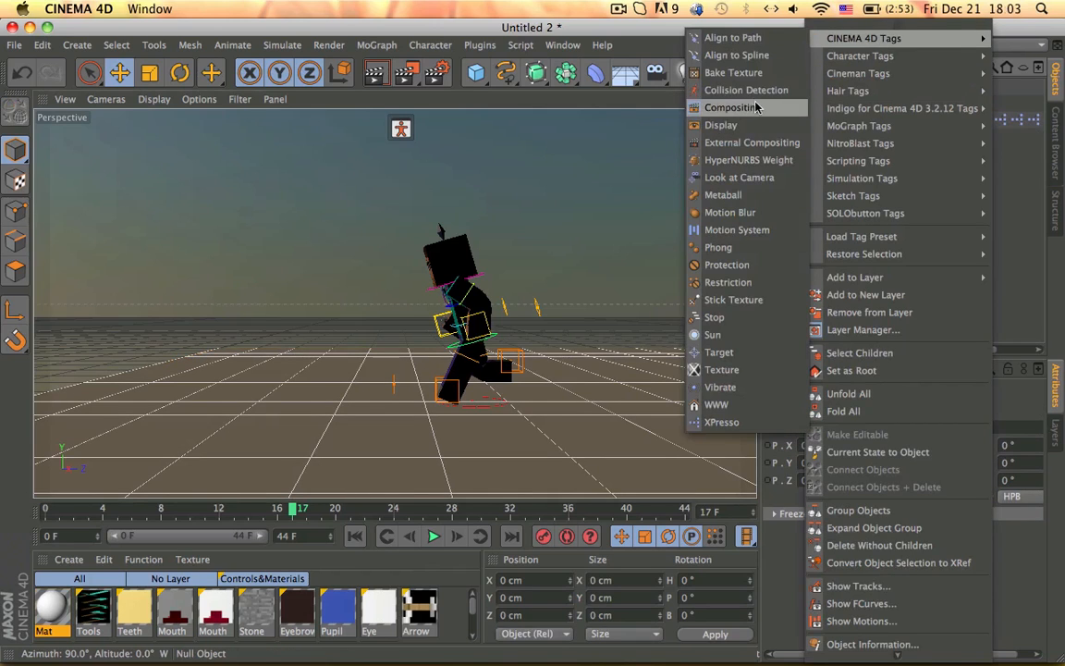
{"action": "left_click", "coordinate": [730, 108]}
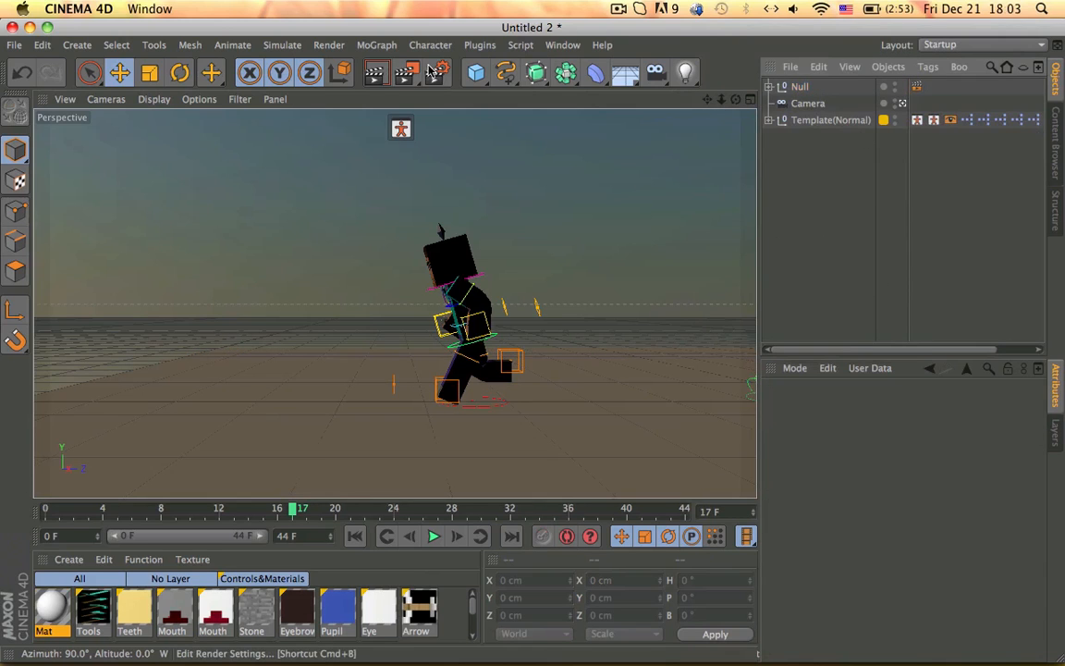
{"action": "left_click", "coordinate": [439, 74]}
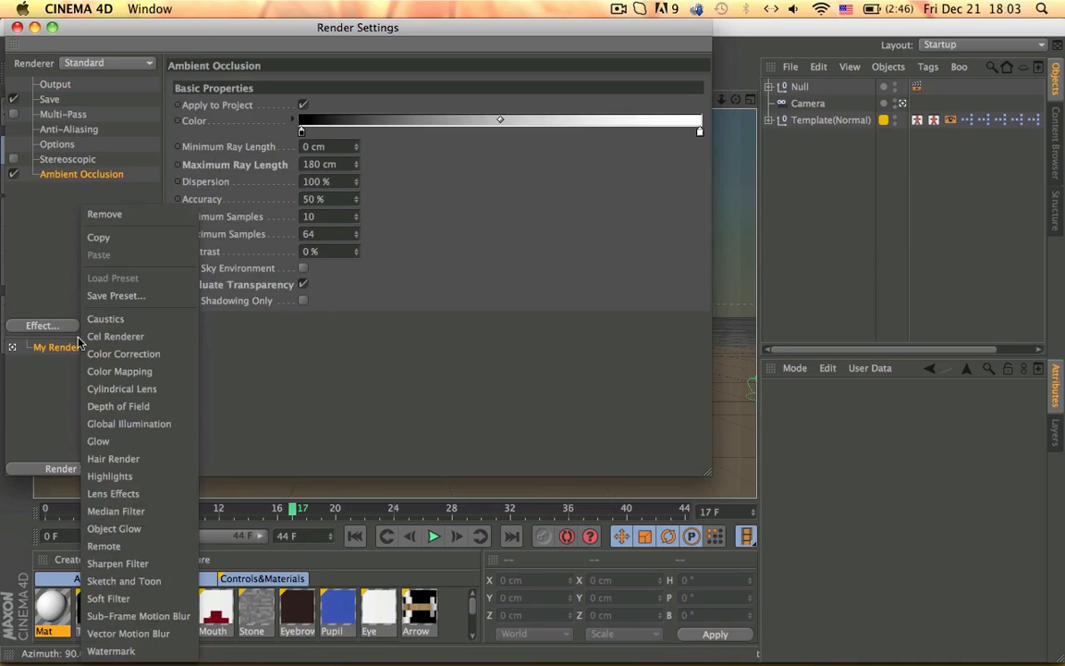
Step: Add Global Illumination with Low stochastic samples, then review the 1280×720 output and save settings
{"action": "left_click", "coordinate": [130, 423]}
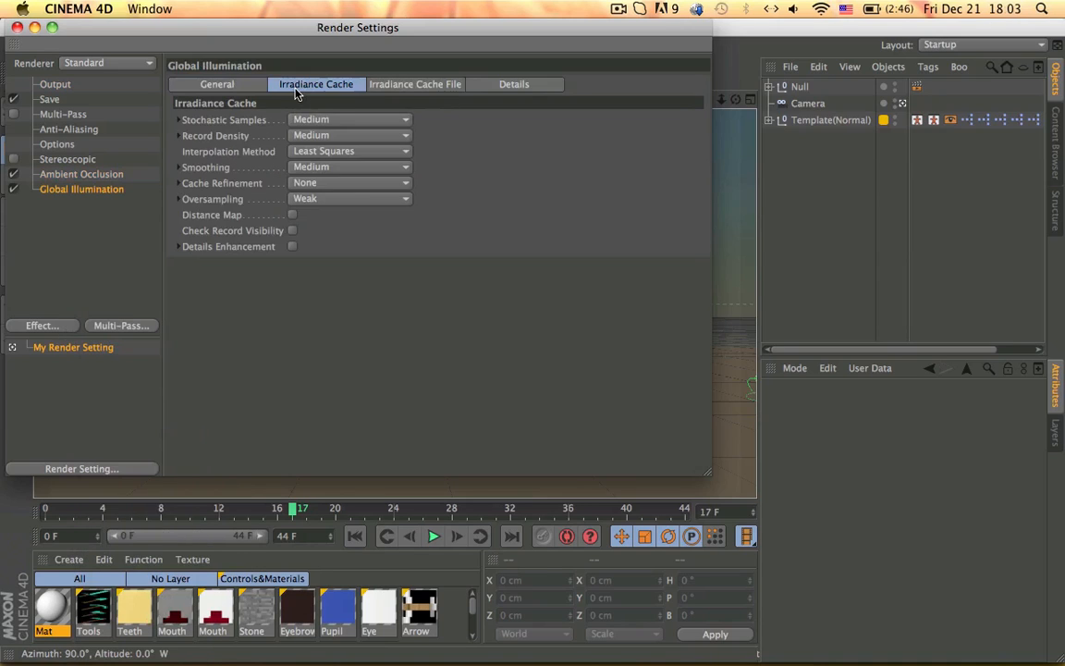
{"action": "left_click", "coordinate": [349, 119]}
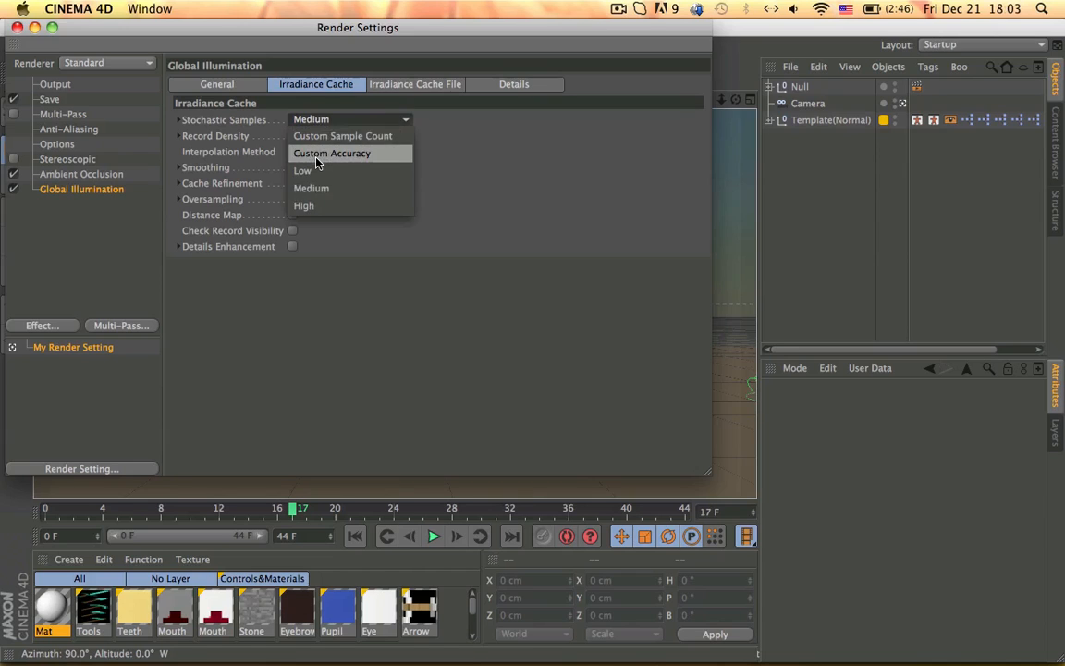
{"action": "left_click", "coordinate": [303, 170]}
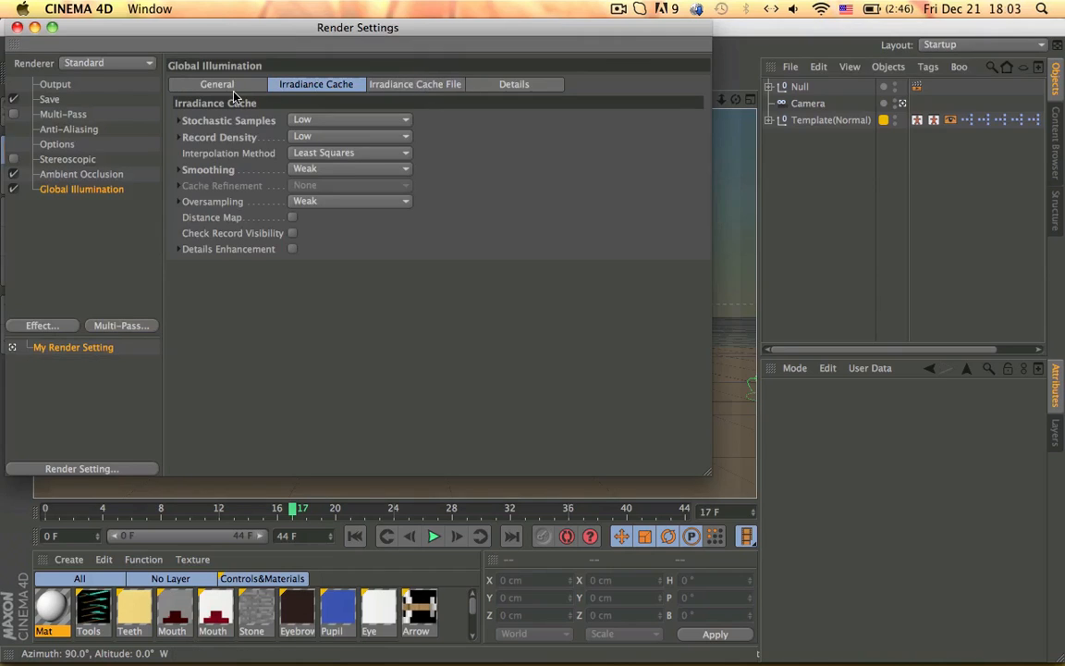
{"action": "left_click", "coordinate": [55, 85]}
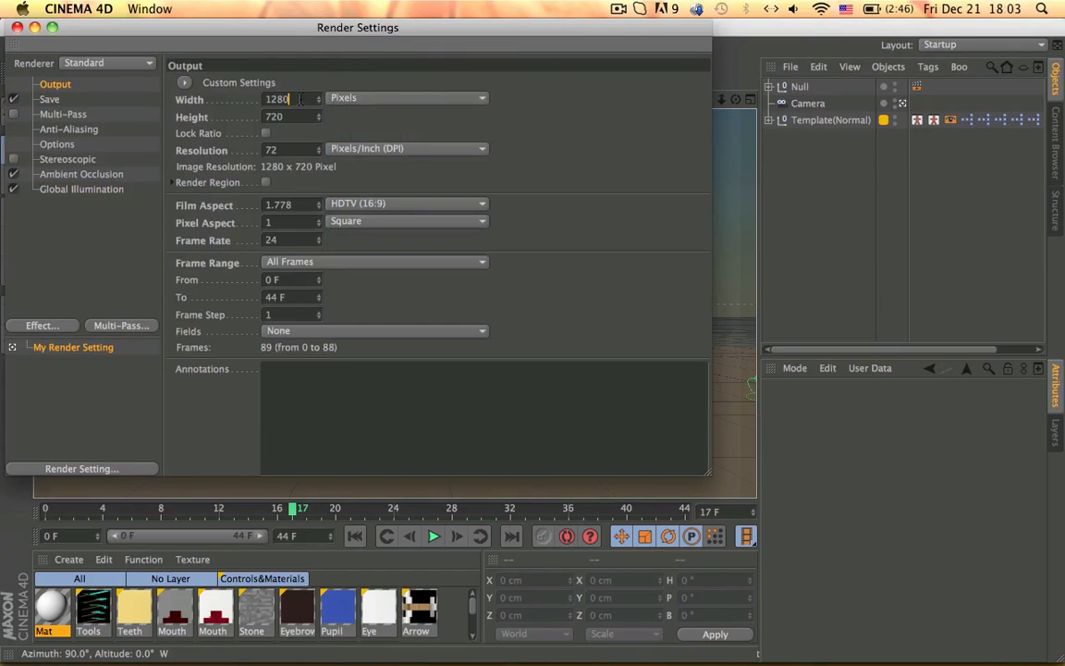
{"action": "left_click", "coordinate": [270, 240]}
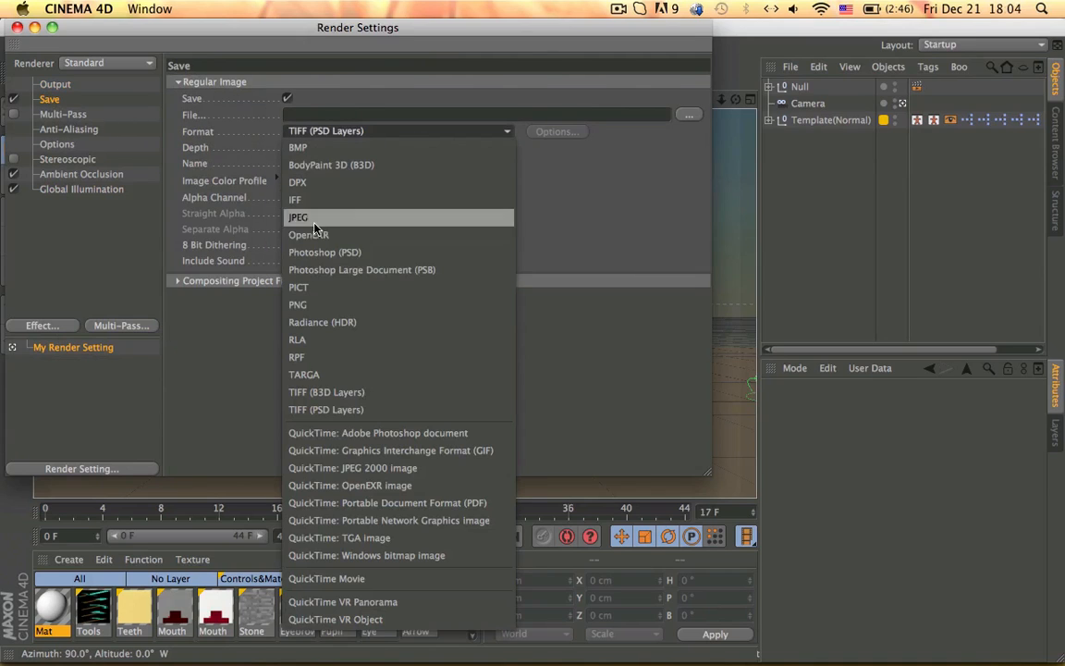
Step: Save rendered frames as PNG into a new SteveRun folder inside AfterEffectsSaves
{"action": "left_click", "coordinate": [298, 303]}
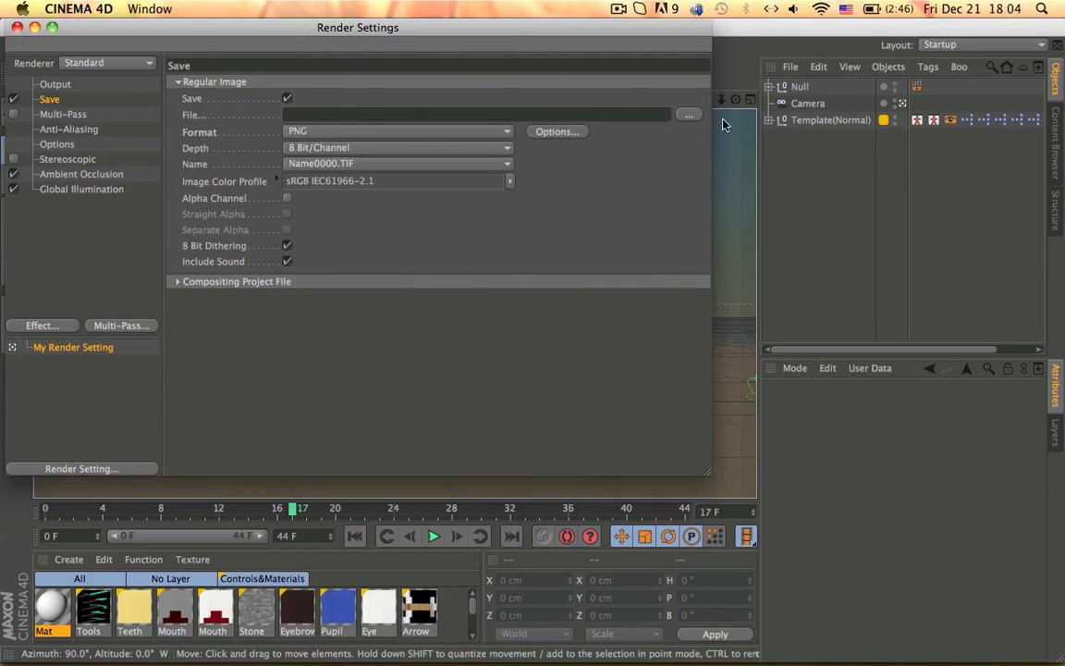
{"action": "left_click", "coordinate": [688, 115]}
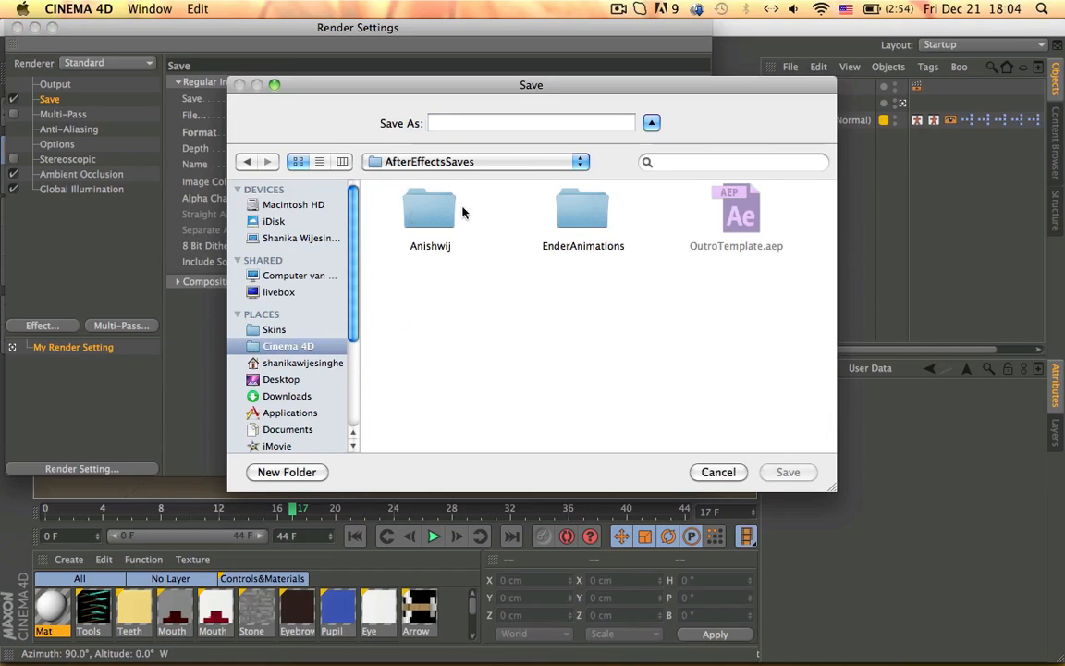
{"action": "left_click", "coordinate": [287, 471]}
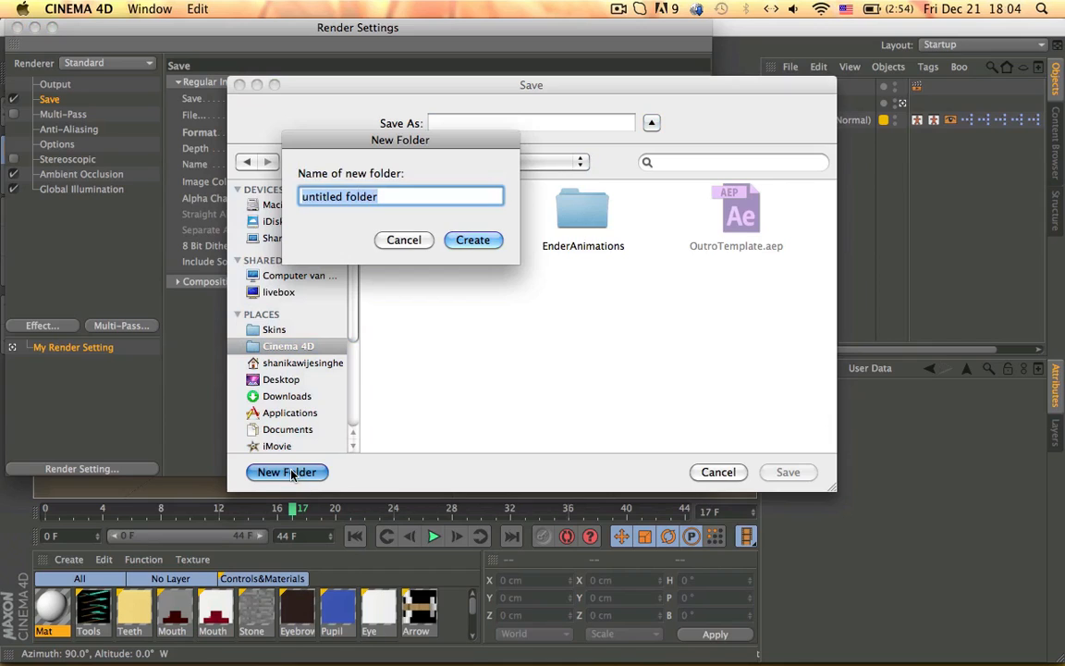
{"action": "type", "text": "SteveRun"}
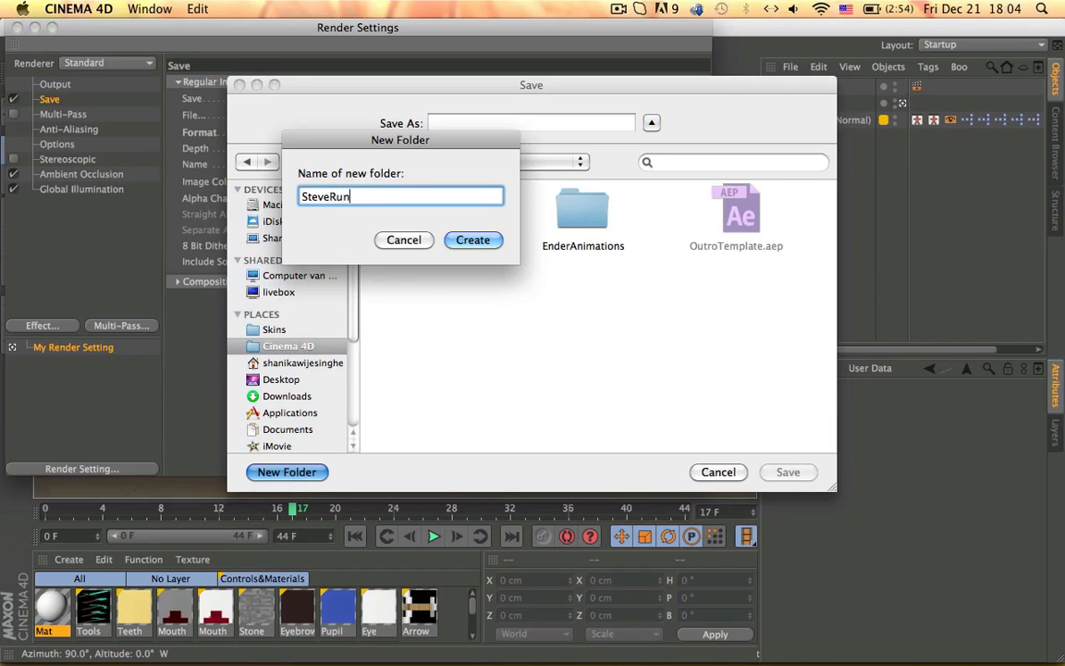
{"action": "left_click", "coordinate": [473, 240]}
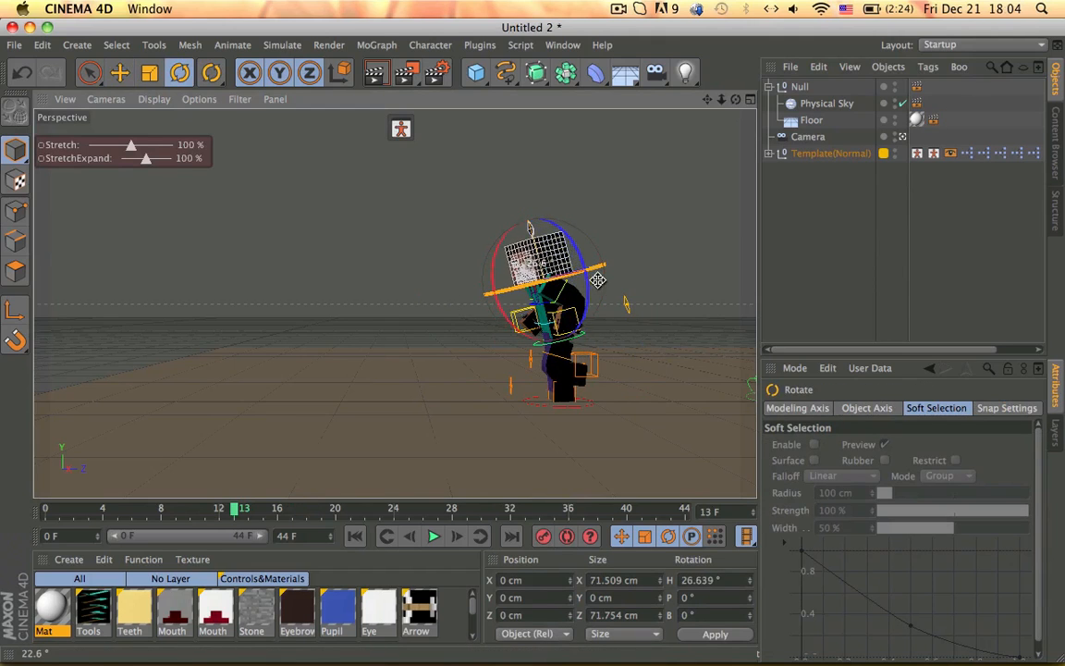
Step: Rotate Steve's head further to the side around the heading axis
{"action": "left_click_drag", "start_coordinate": [595, 281], "coordinate": [610, 262]}
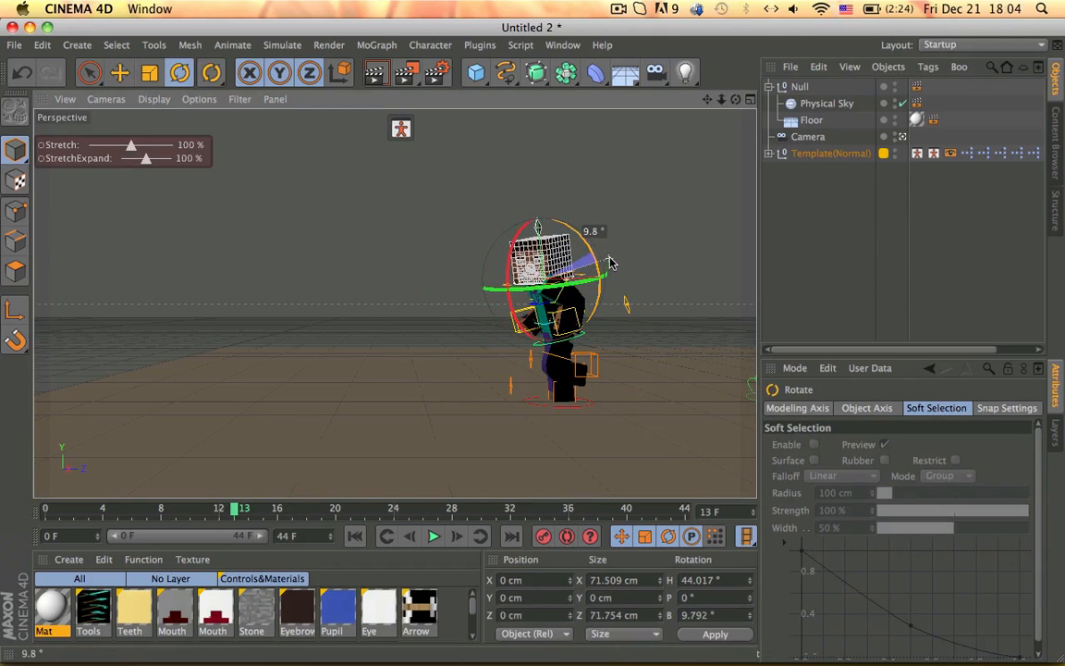
{"action": "left_click_drag", "start_coordinate": [601, 268], "coordinate": [614, 281]}
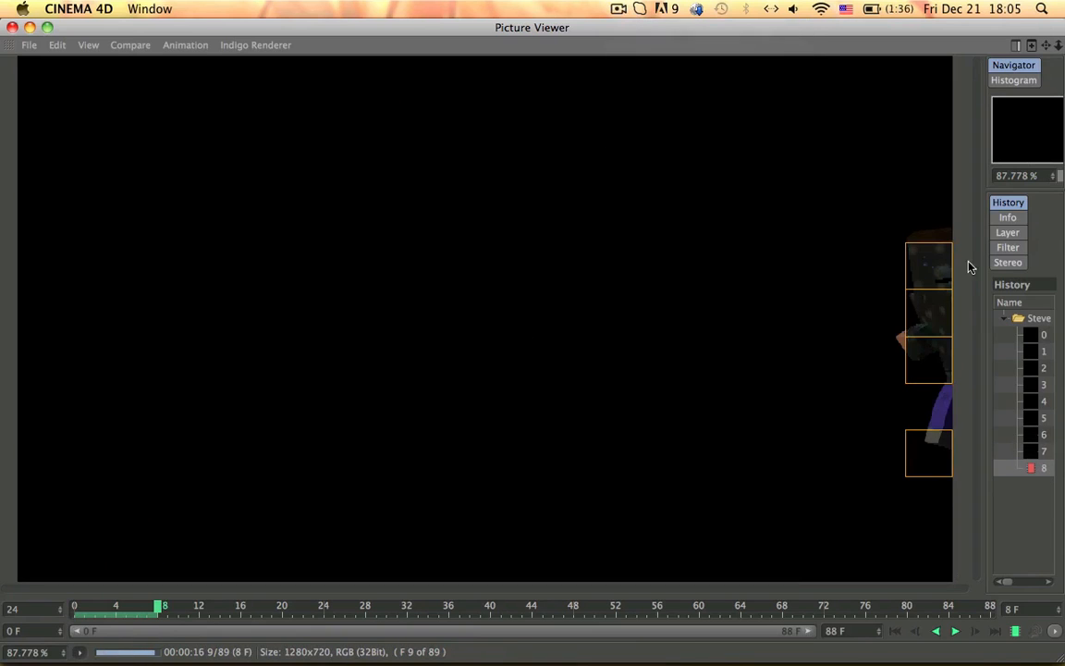
Step: Render the 89-frame run animation to the Picture Viewer
{"action": "left_click", "coordinate": [617, 7]}
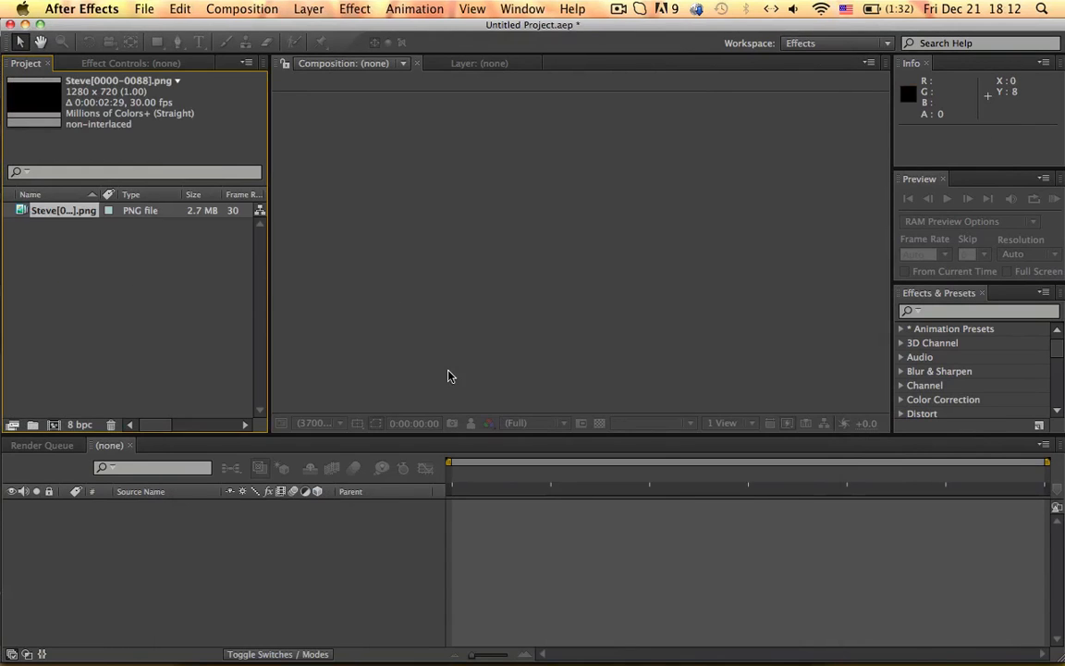
Step: Adjust the Steve PNG sequence's Interpret Footage alpha and assumed frame rate
{"action": "right_click", "coordinate": [51, 210]}
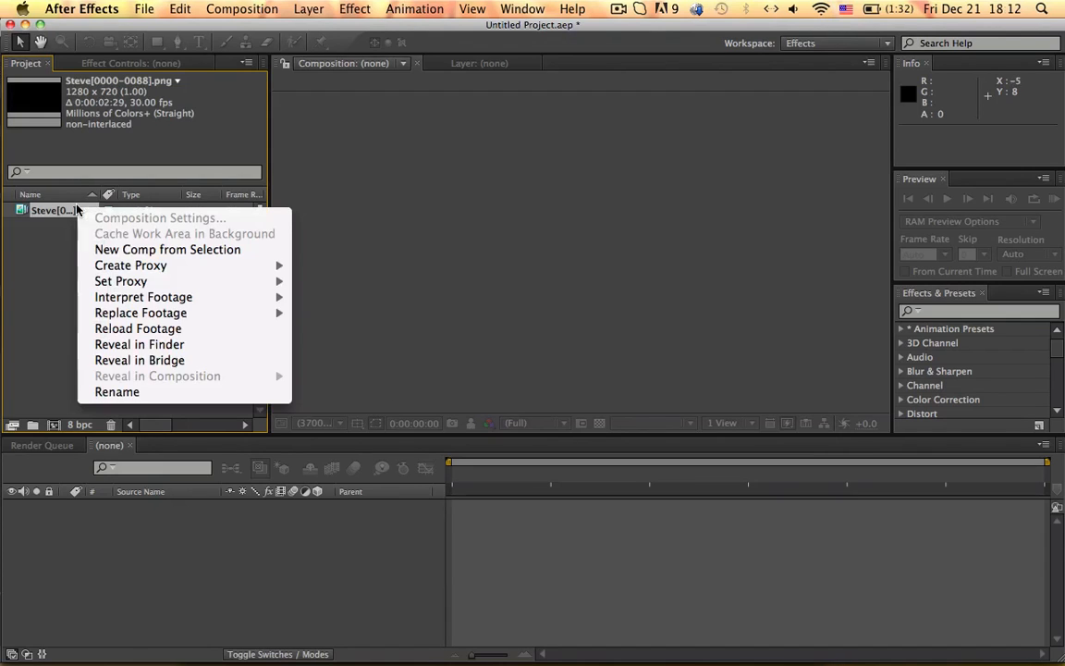
{"action": "mouse_move", "coordinate": [145, 296]}
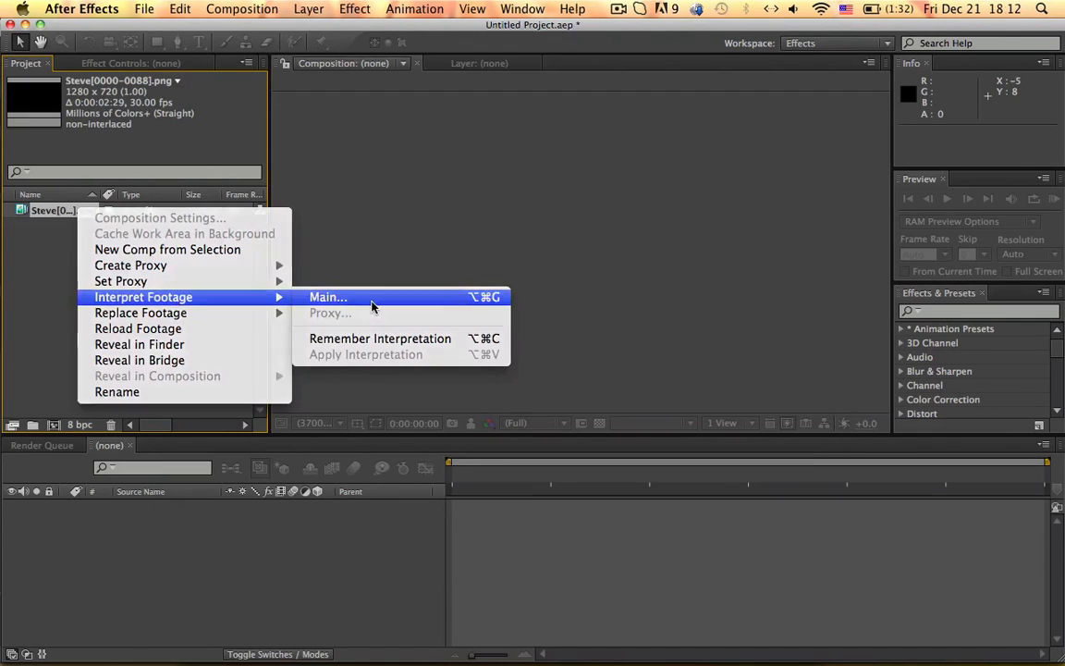
{"action": "left_click", "coordinate": [327, 296]}
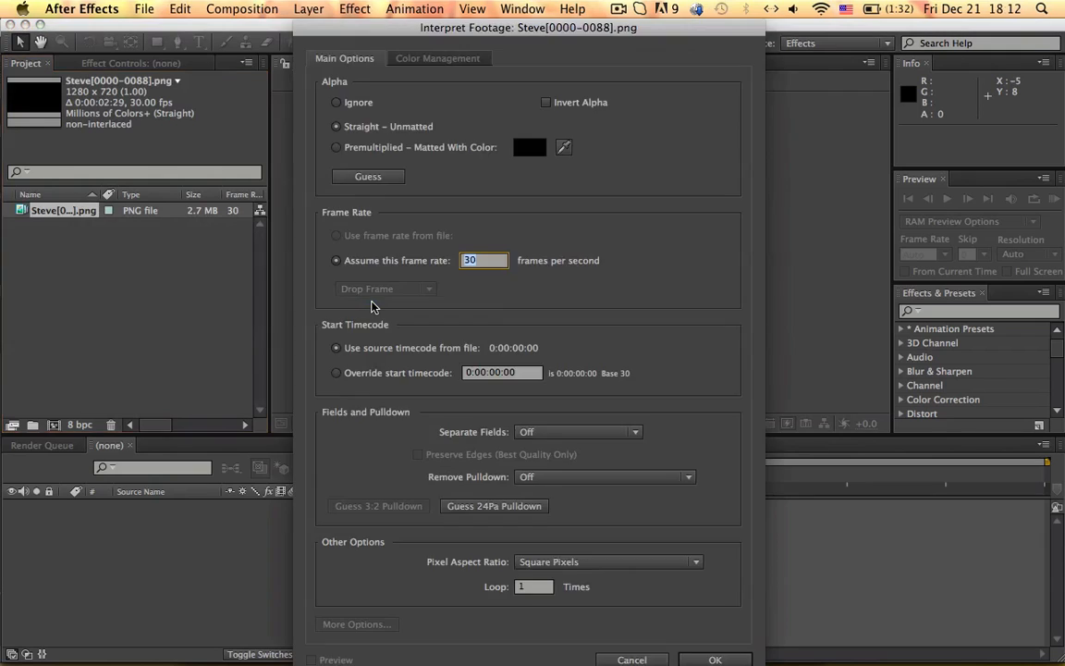
{"action": "left_click", "coordinate": [713, 658]}
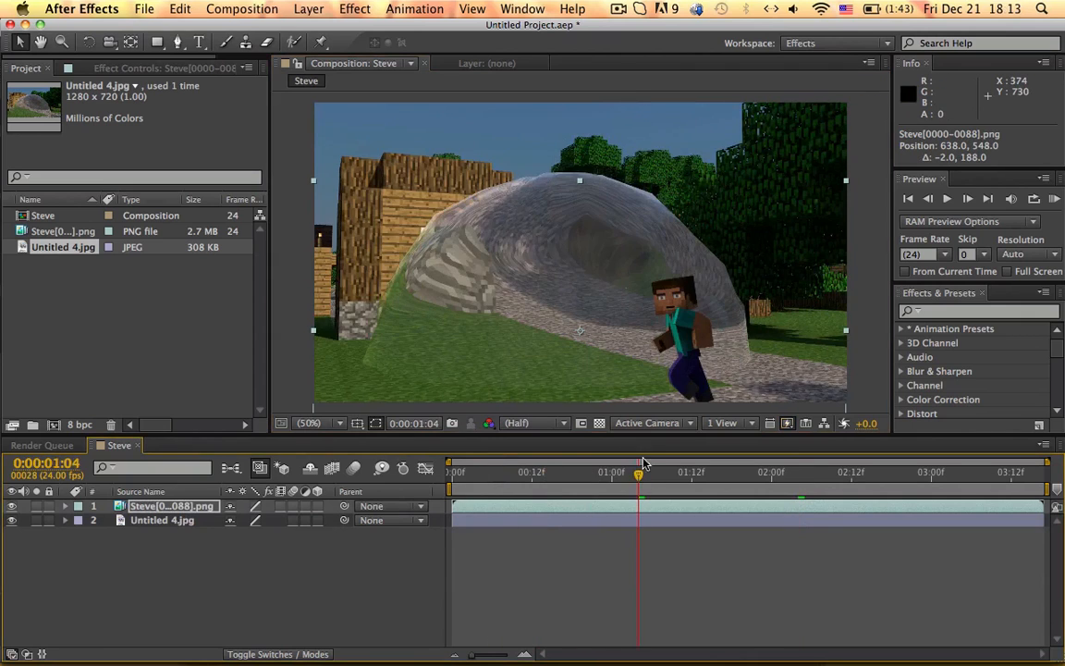
{"action": "left_click_drag", "start_coordinate": [639, 471], "coordinate": [799, 471]}
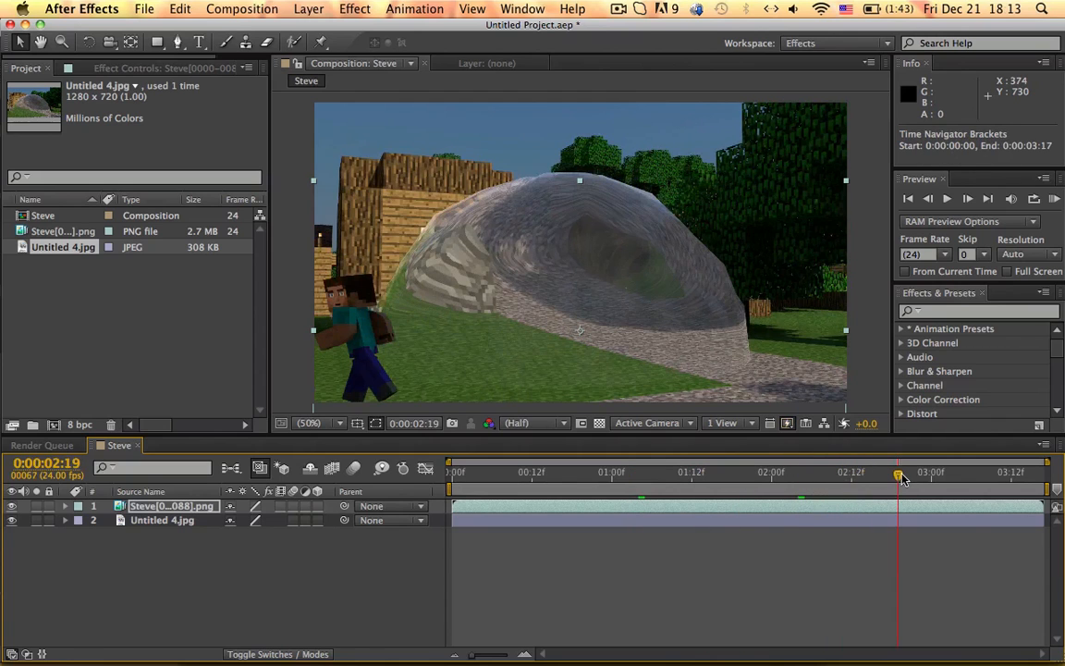
{"action": "left_click_drag", "start_coordinate": [897, 473], "coordinate": [925, 473]}
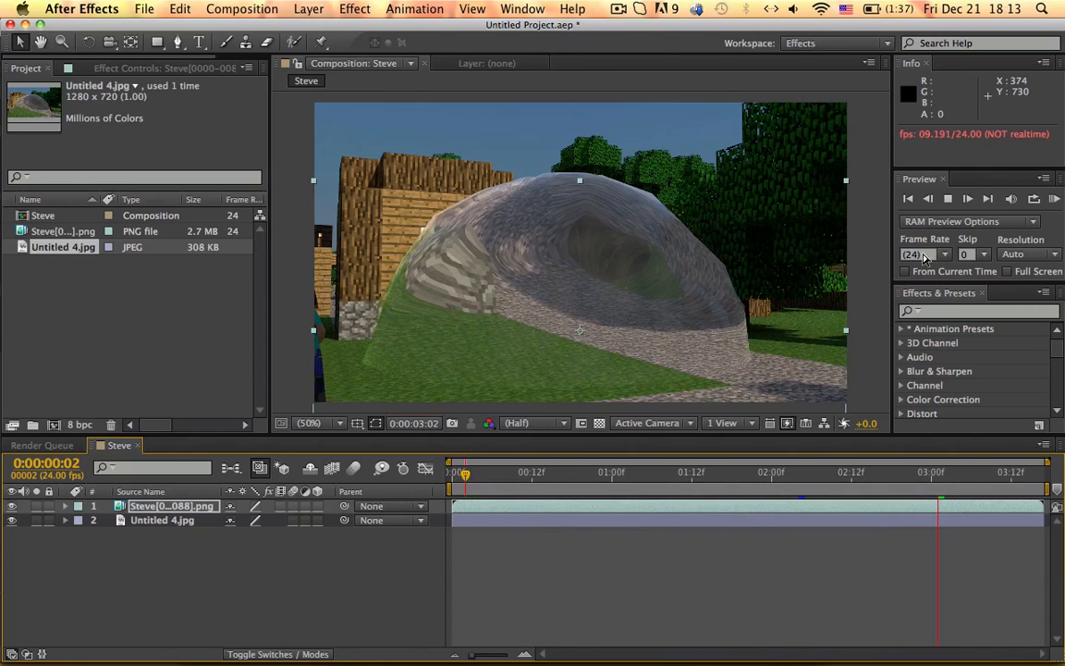
{"action": "left_click", "coordinate": [618, 7]}
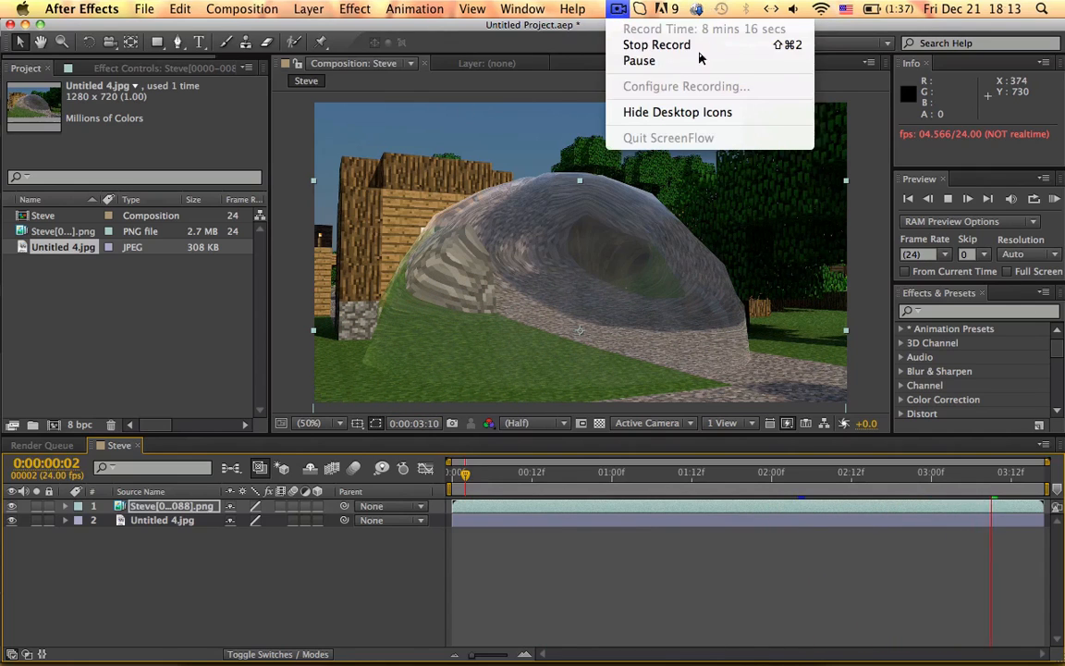